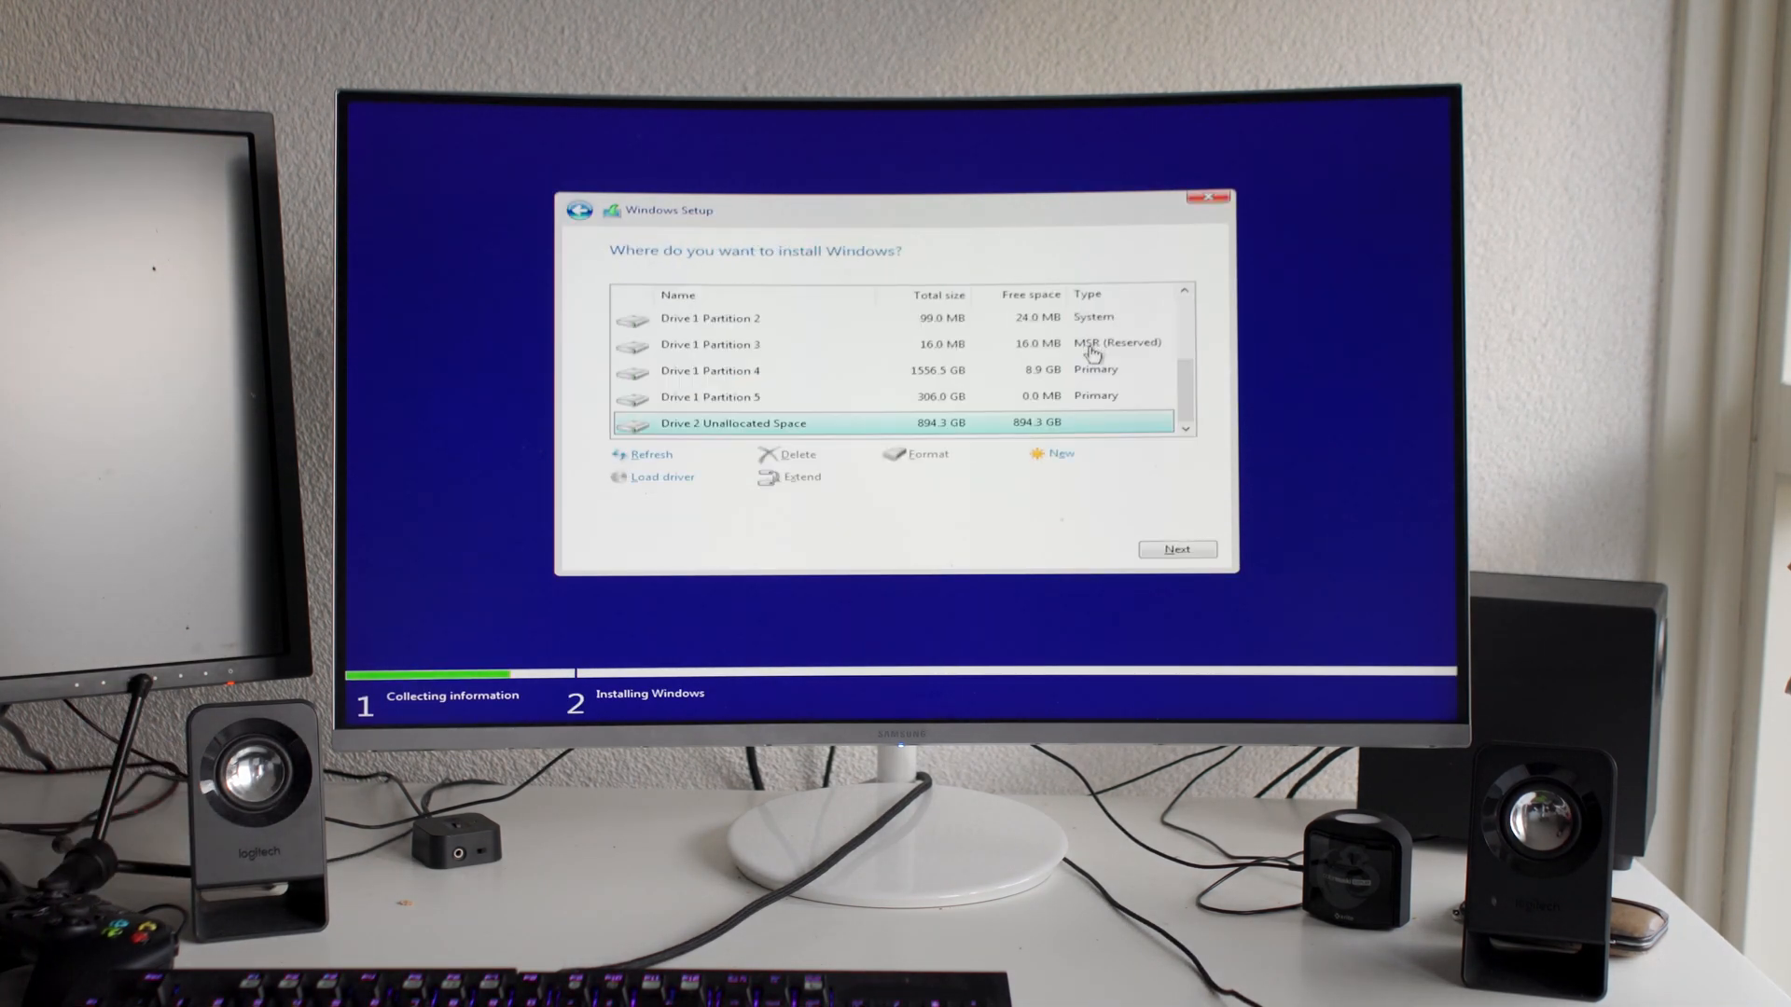
- Choose Drive 2's 894.3 GB unallocated space as the Windows install target and proceed
left_click(1177, 549)
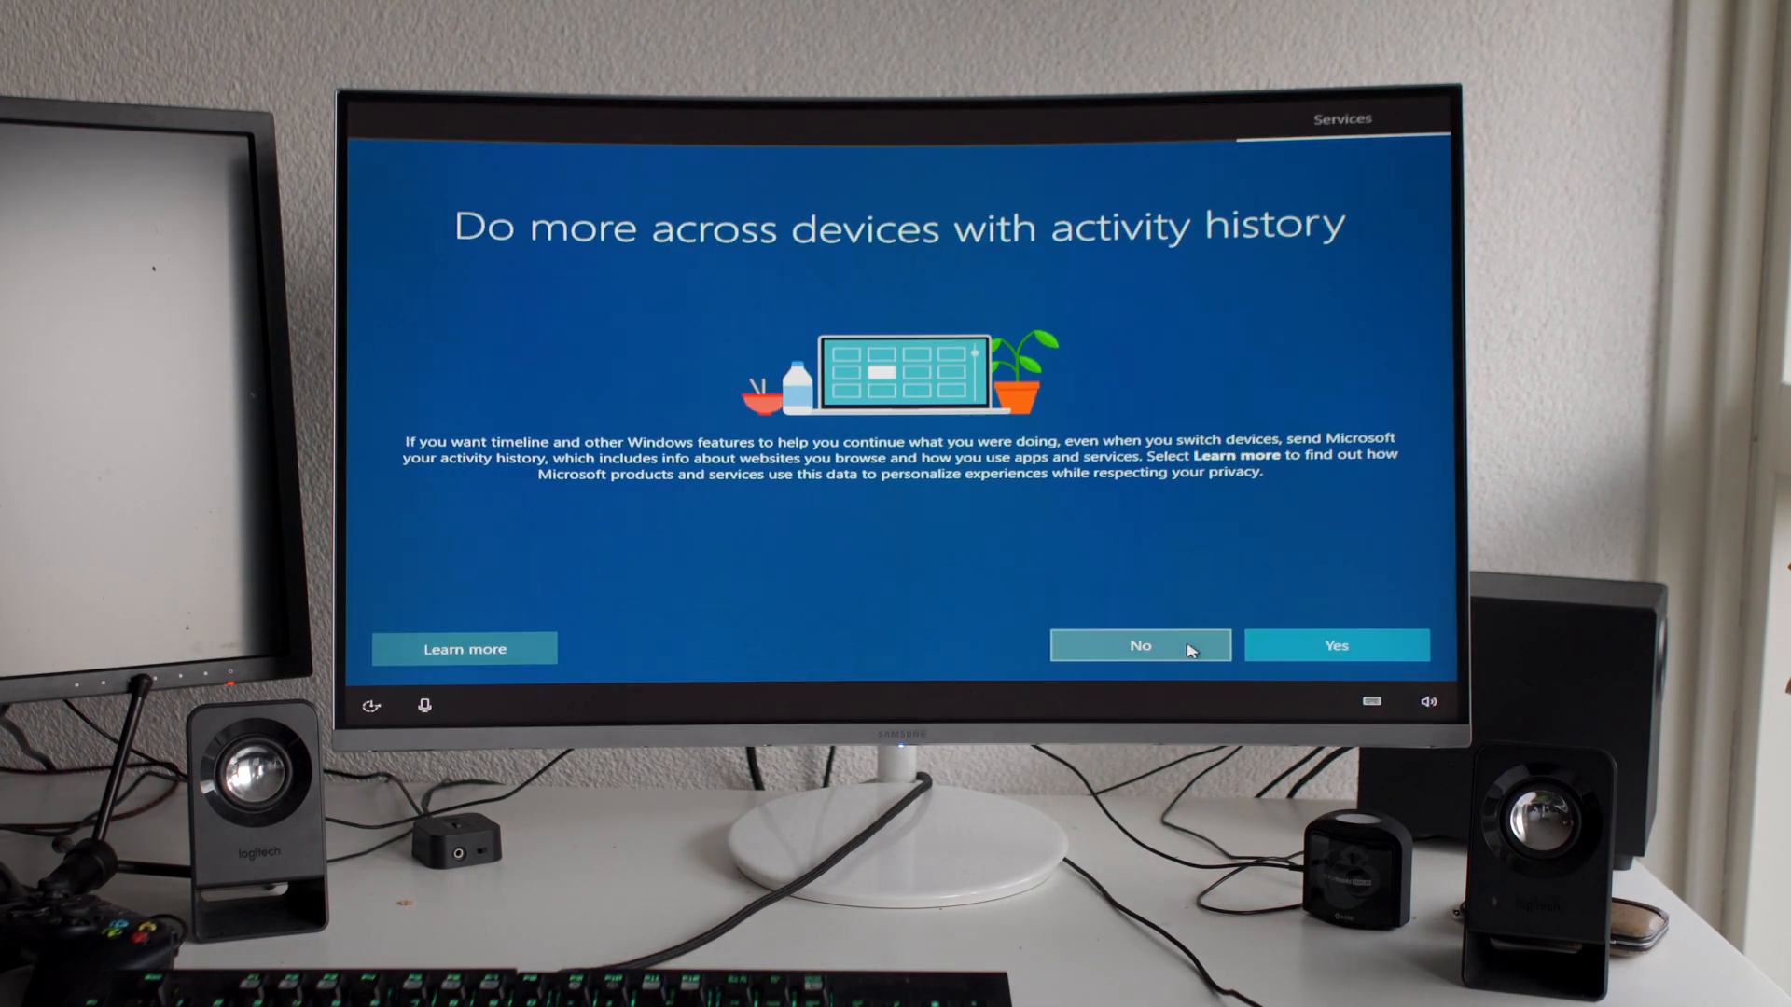
- Answer No to sending activity history to Microsoft
left_click(1142, 645)
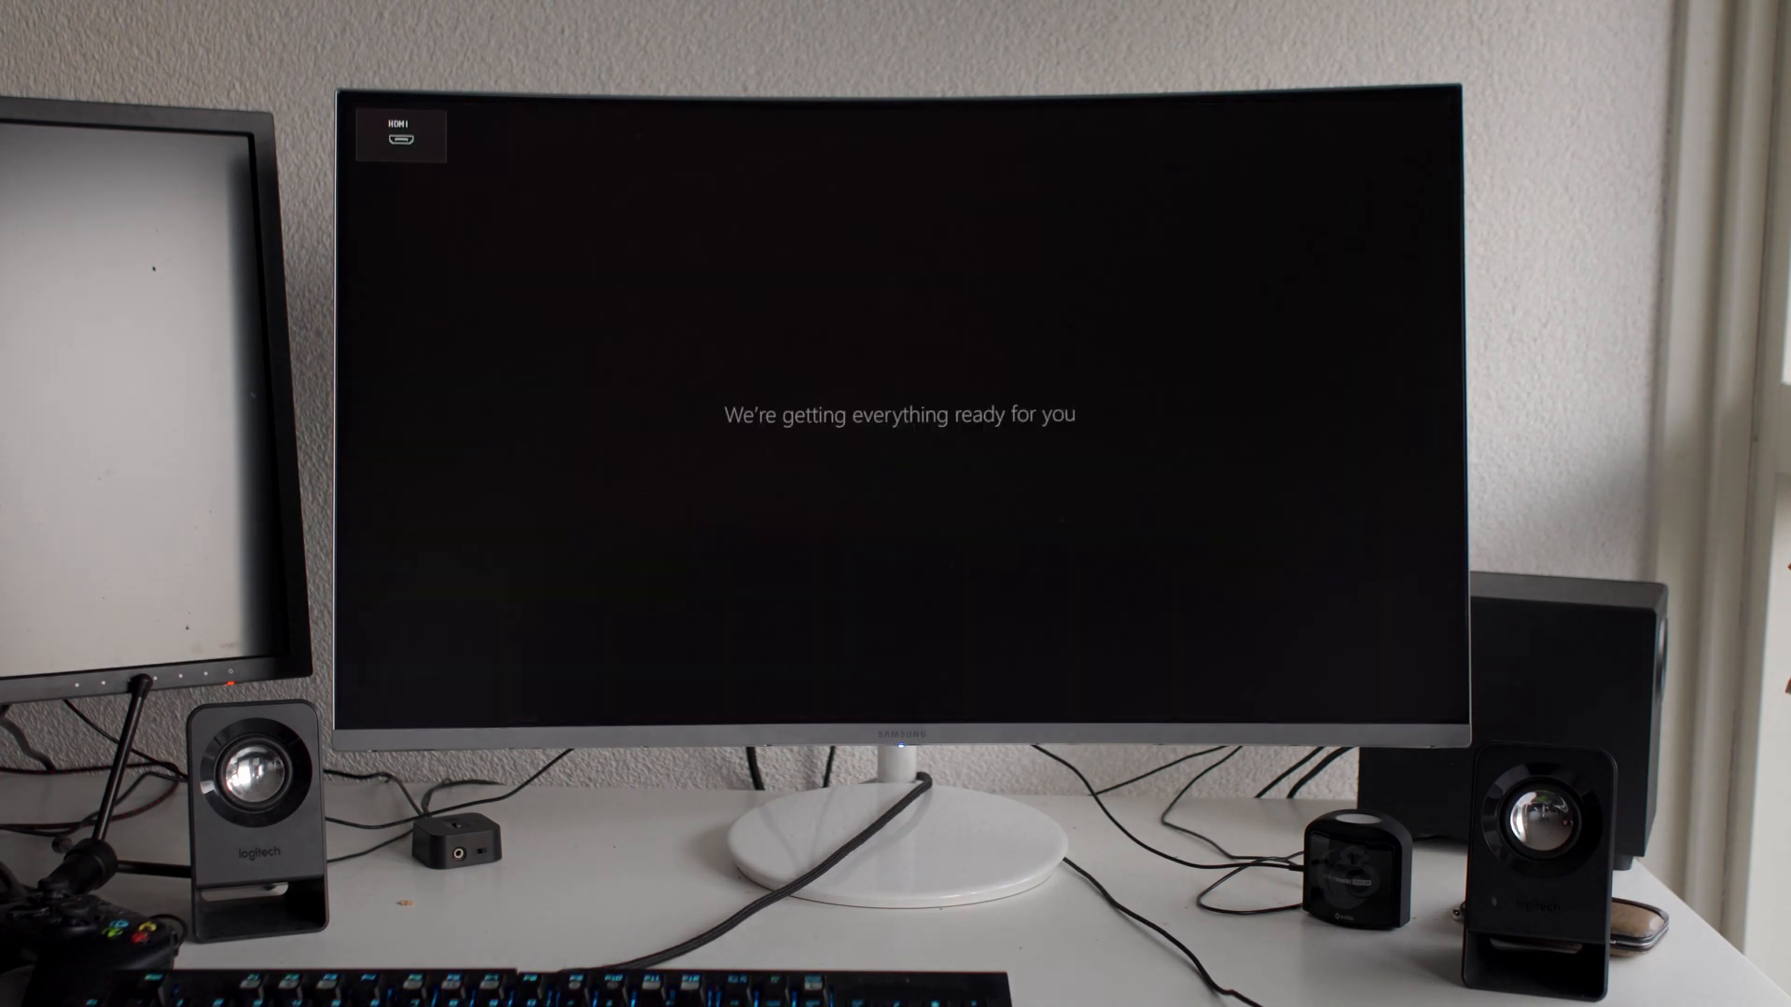